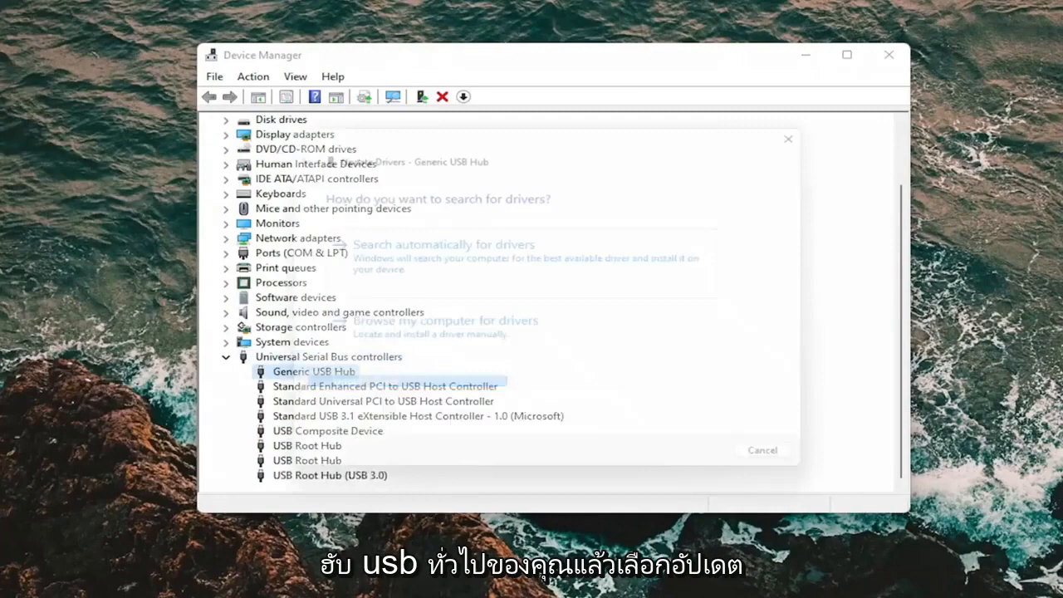
Browse this computer's compatible drivers and install Generic USB Hub for the USB hub.
left_click(444, 320)
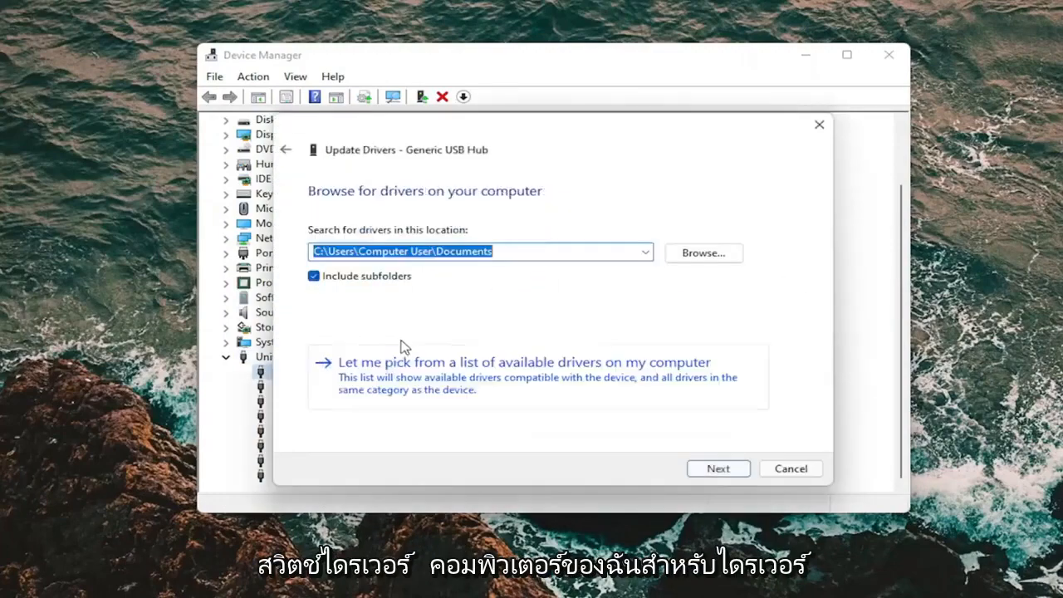
left_click(286, 149)
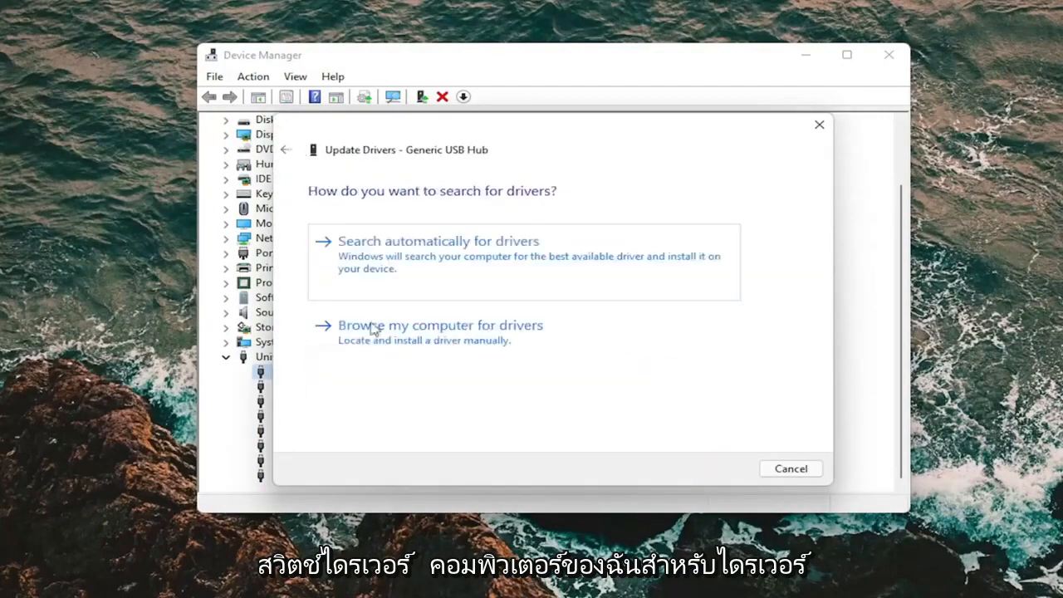
left_click(440, 325)
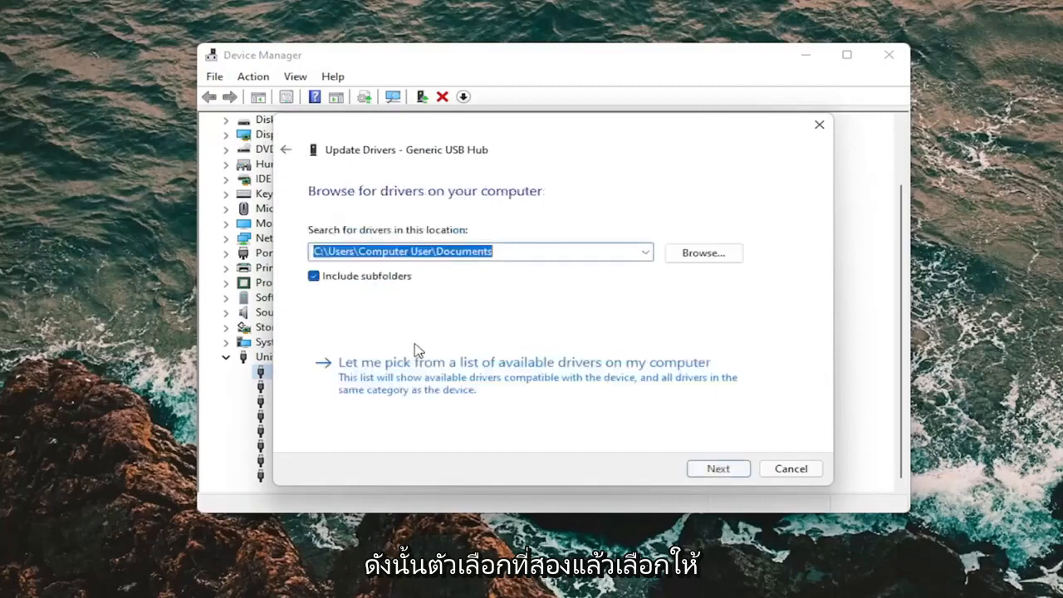
left_click(523, 362)
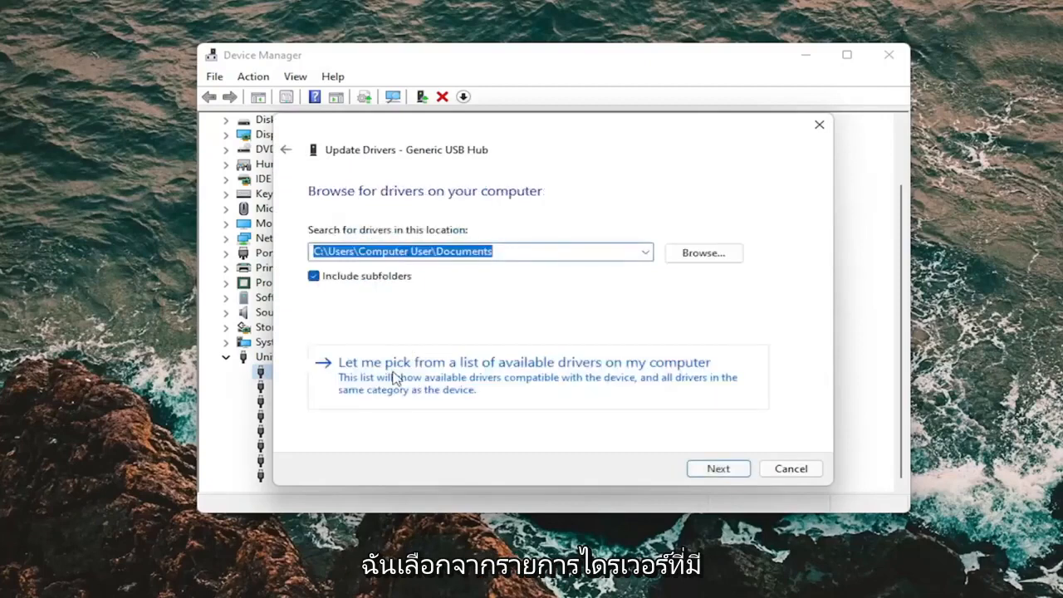
mouse_move(519, 381)
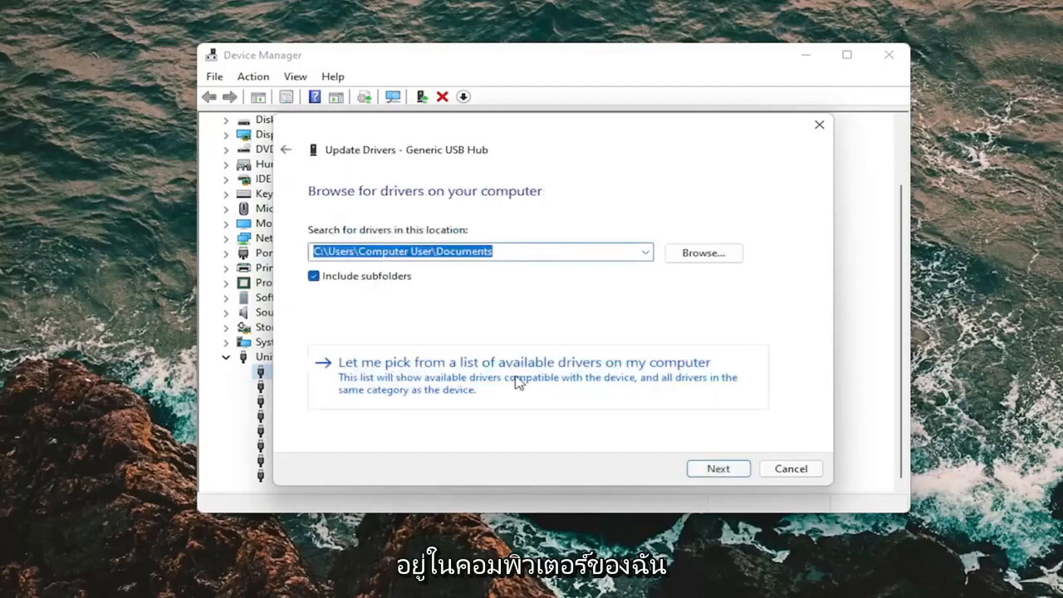
left_click(524, 362)
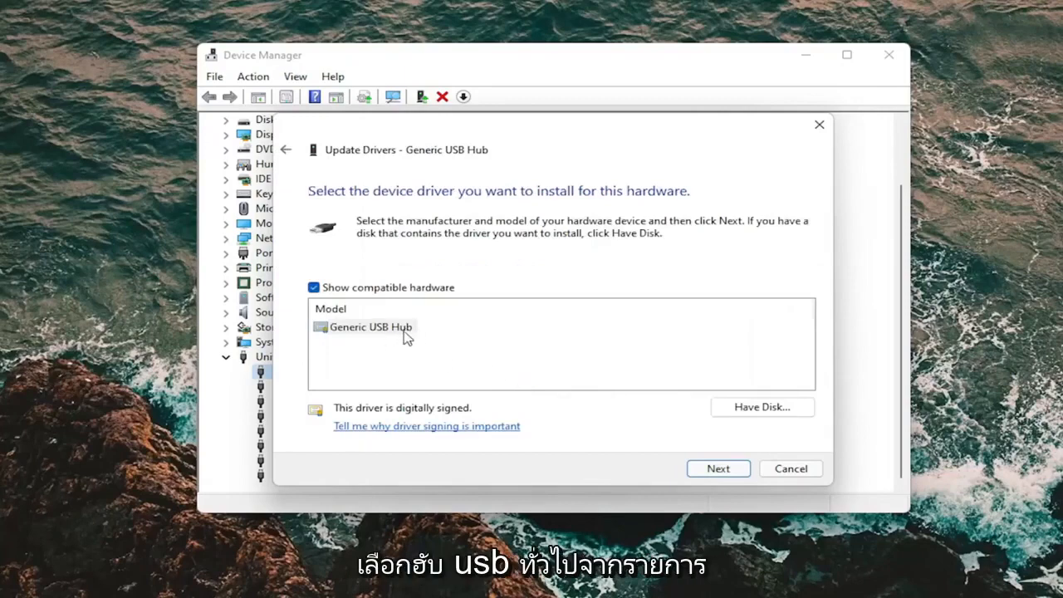
left_click(716, 468)
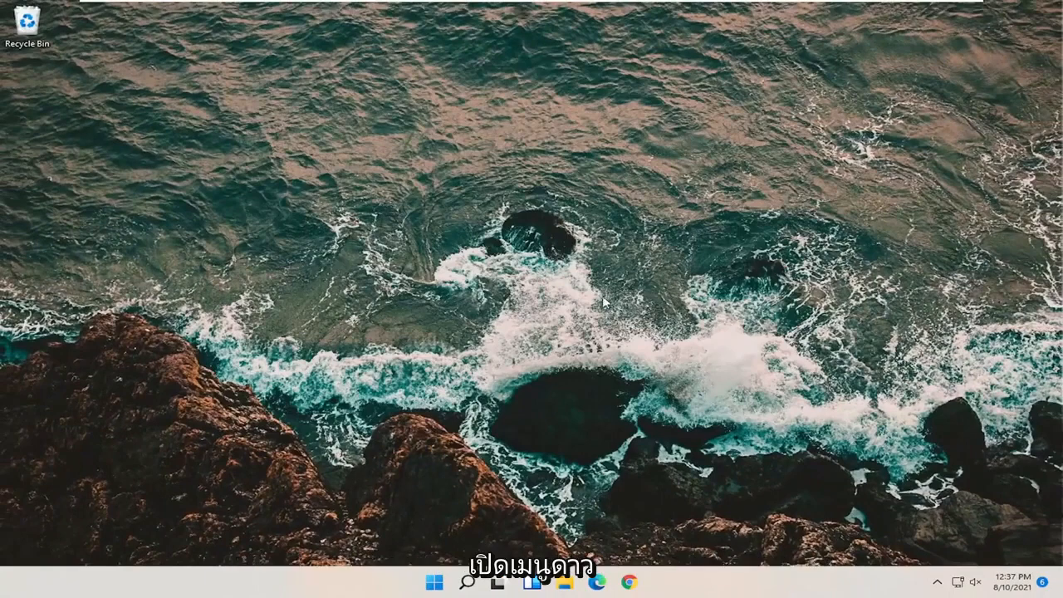
mouse_move(528, 542)
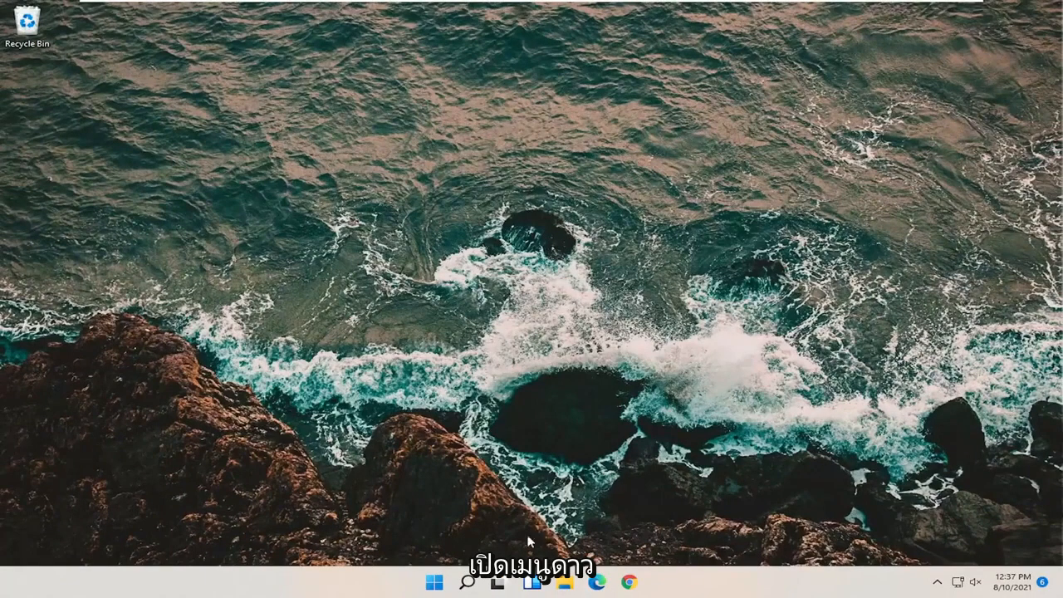
Start a Windows search from the taskbar to find Control Panel.
left_click(469, 581)
type("control pa")
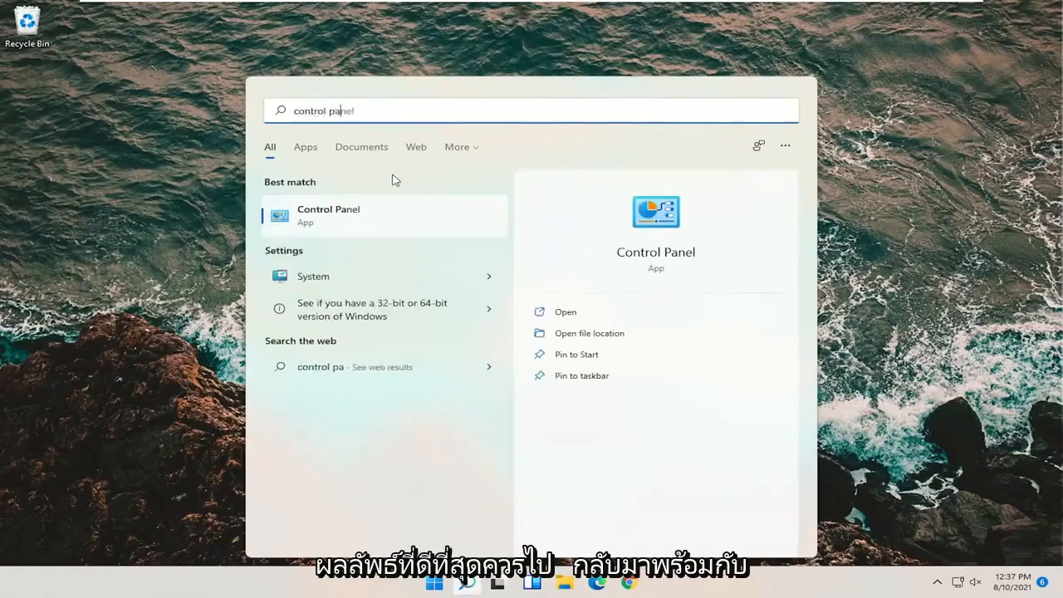
Open Control Panel, view items as Large icons, and go to Power Options.
left_click(564, 312)
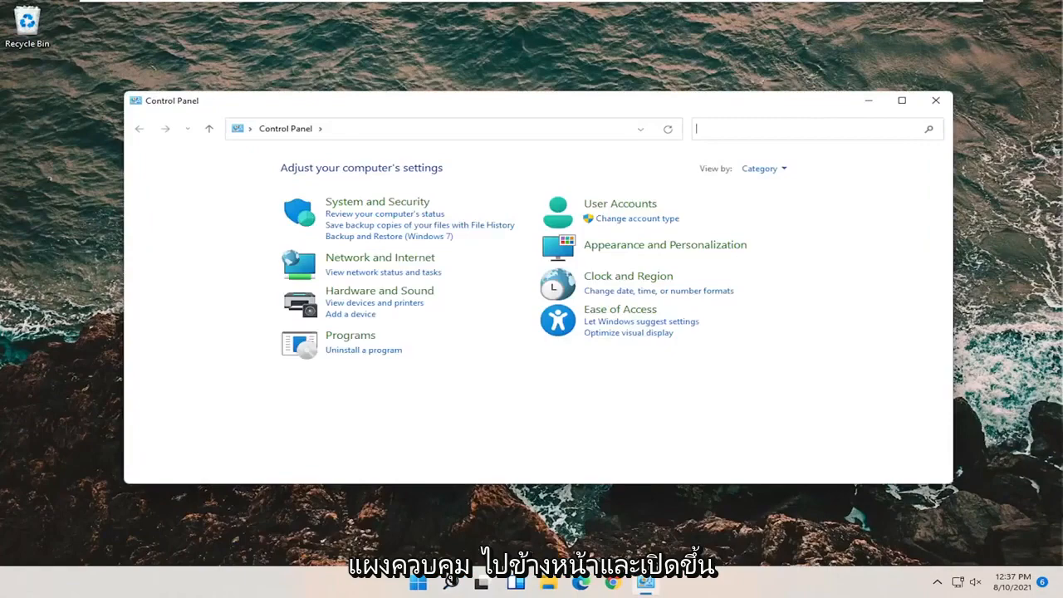
left_click(804, 139)
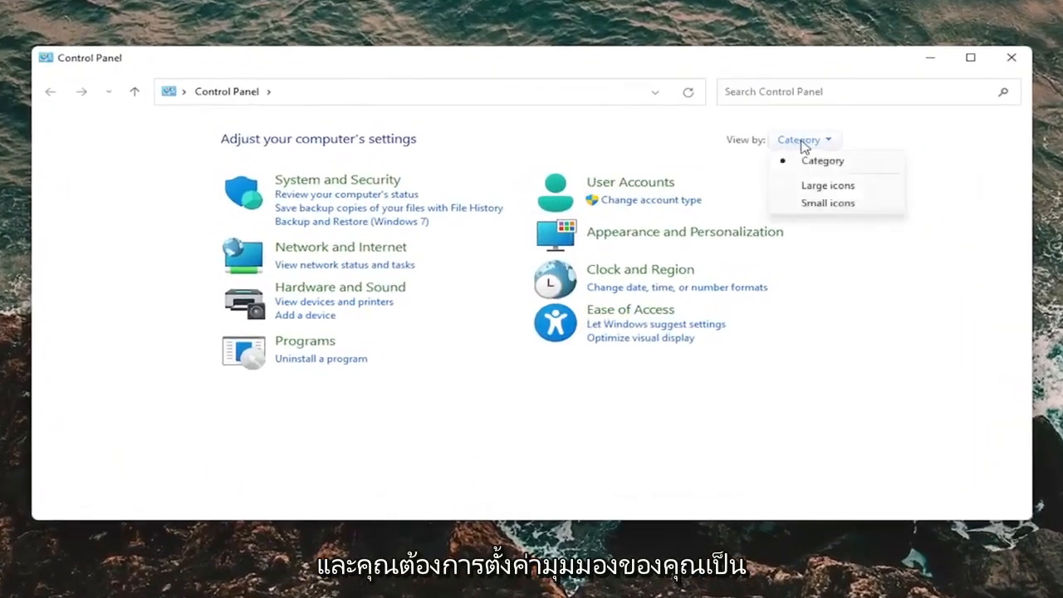
left_click(827, 185)
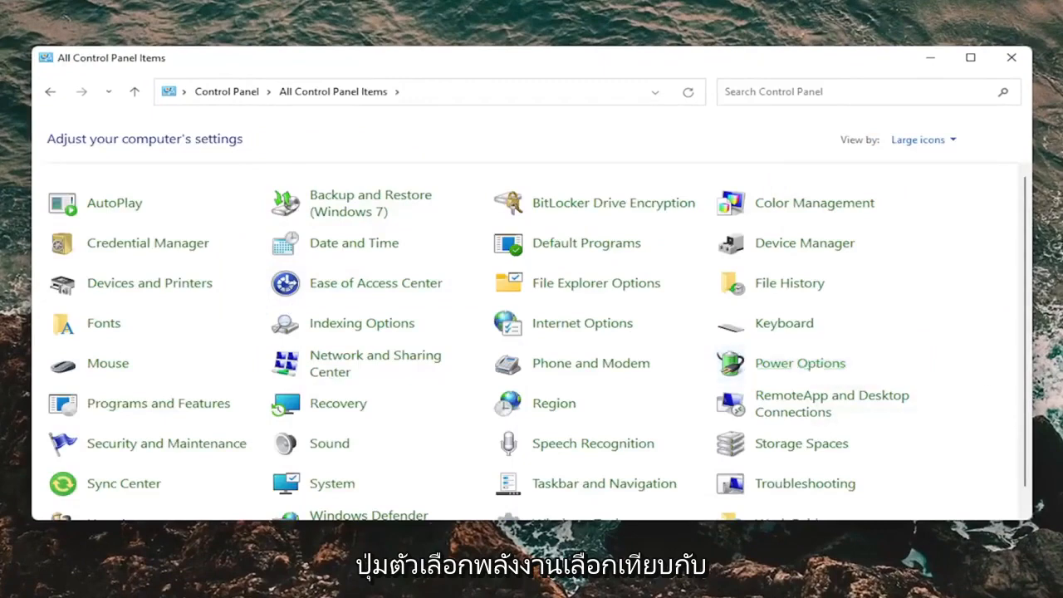
left_click(800, 363)
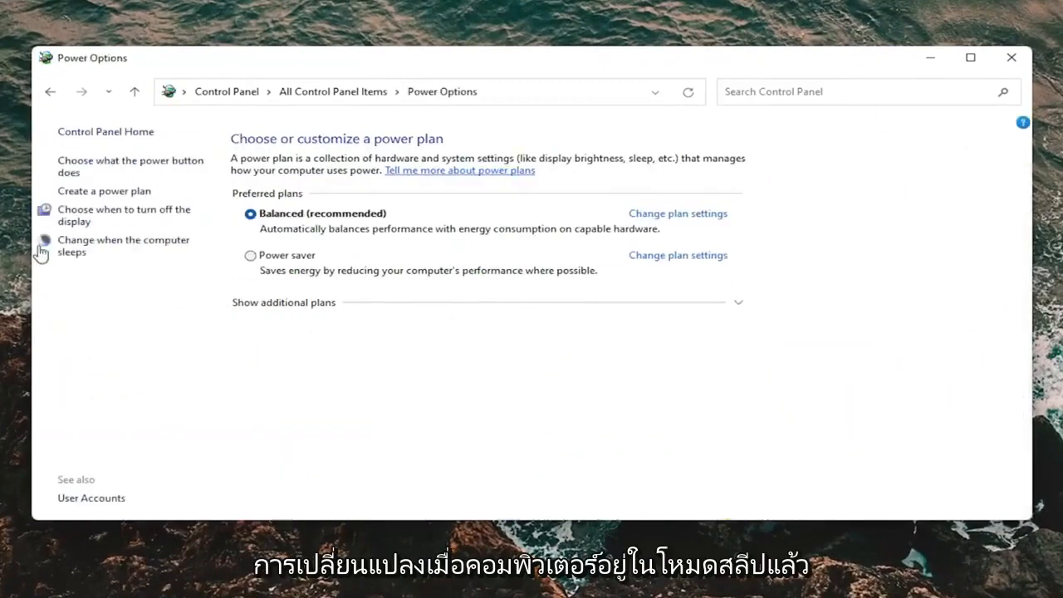
Set the Balanced plan's USB selective suspend setting to Disabled and confirm with OK.
left_click(676, 213)
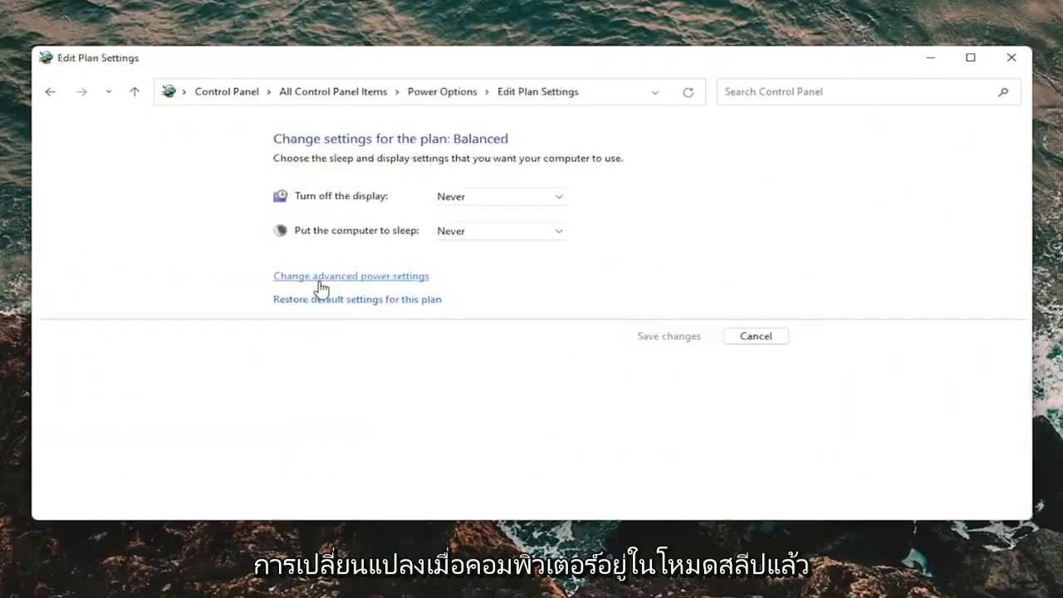
left_click(350, 276)
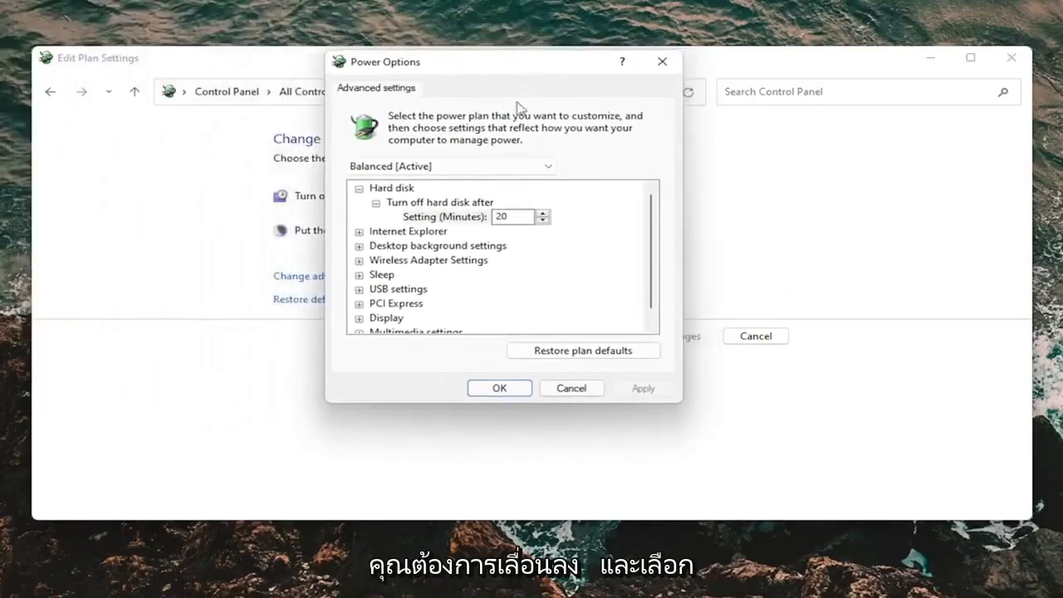
left_click(359, 275)
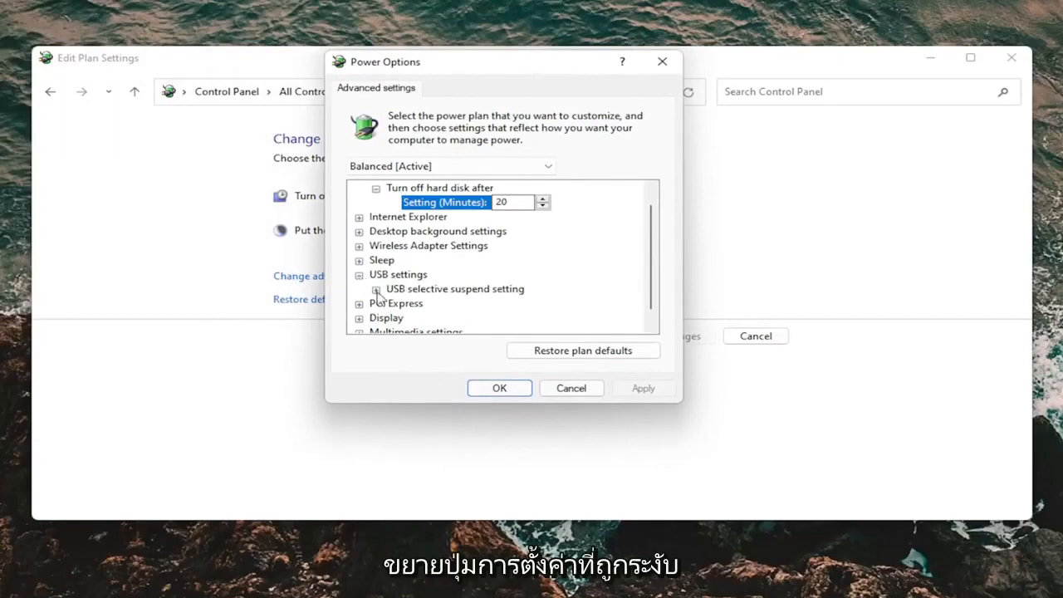
left_click(375, 288)
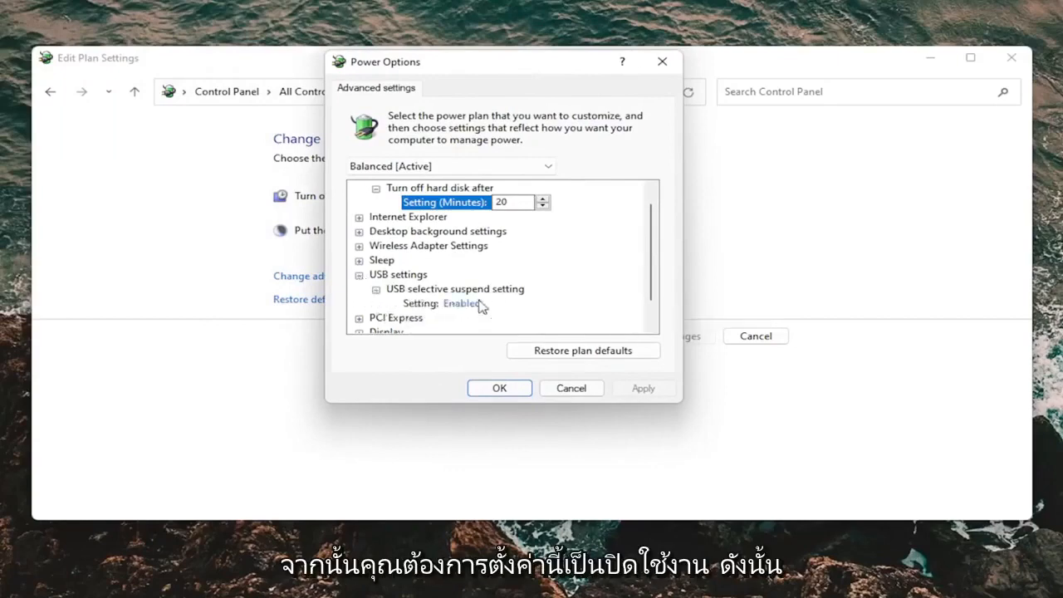
left_click(460, 303)
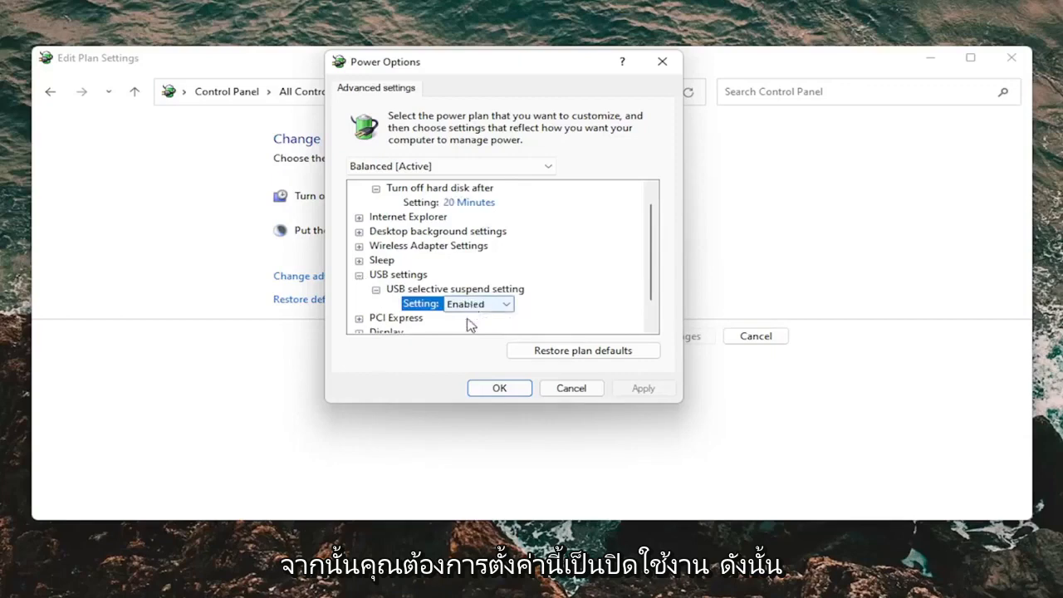
left_click(505, 303)
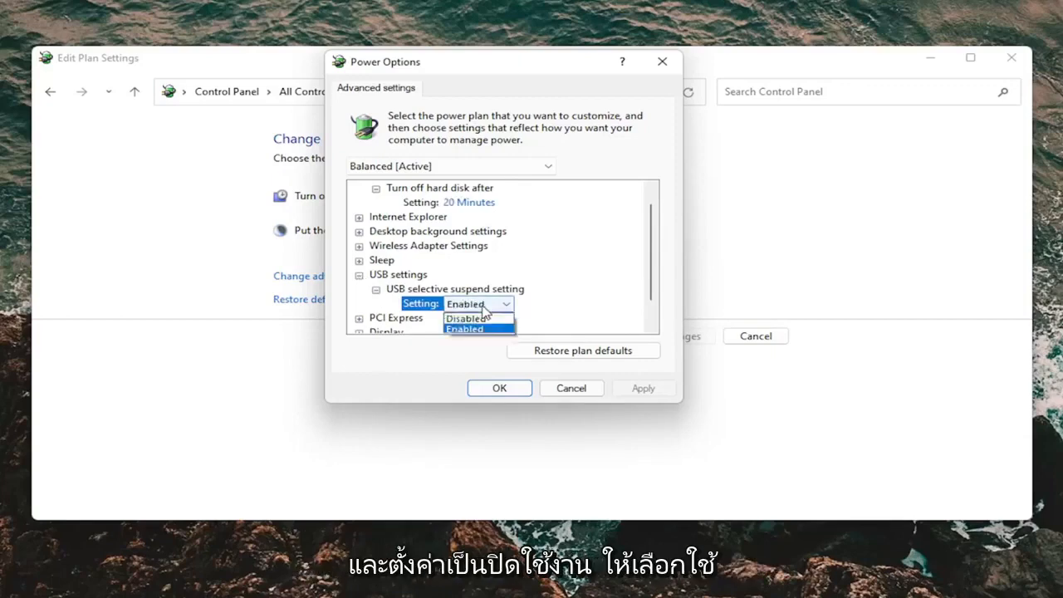
left_click(465, 317)
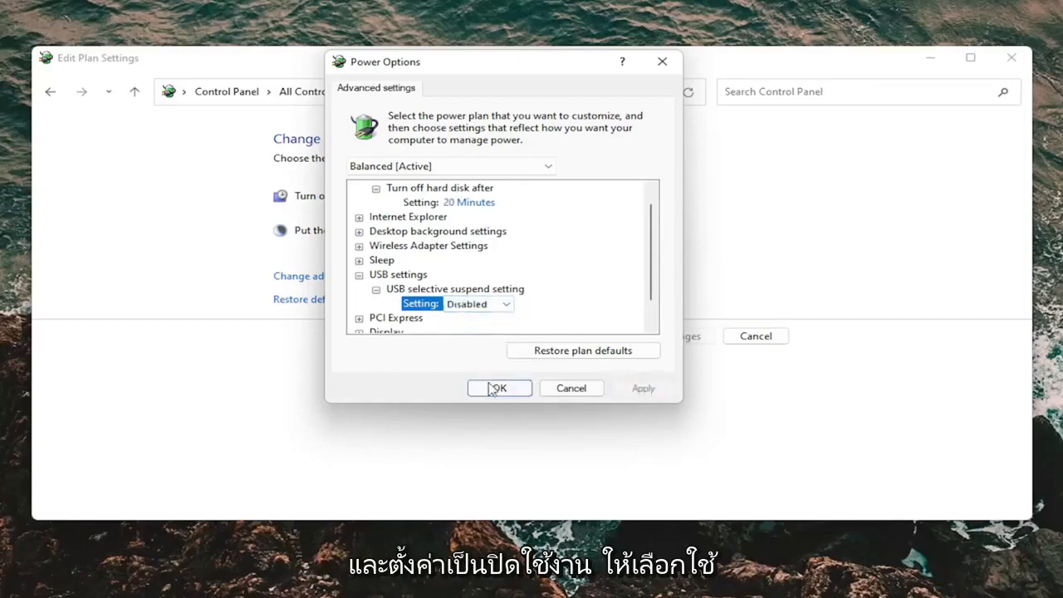
left_click(498, 388)
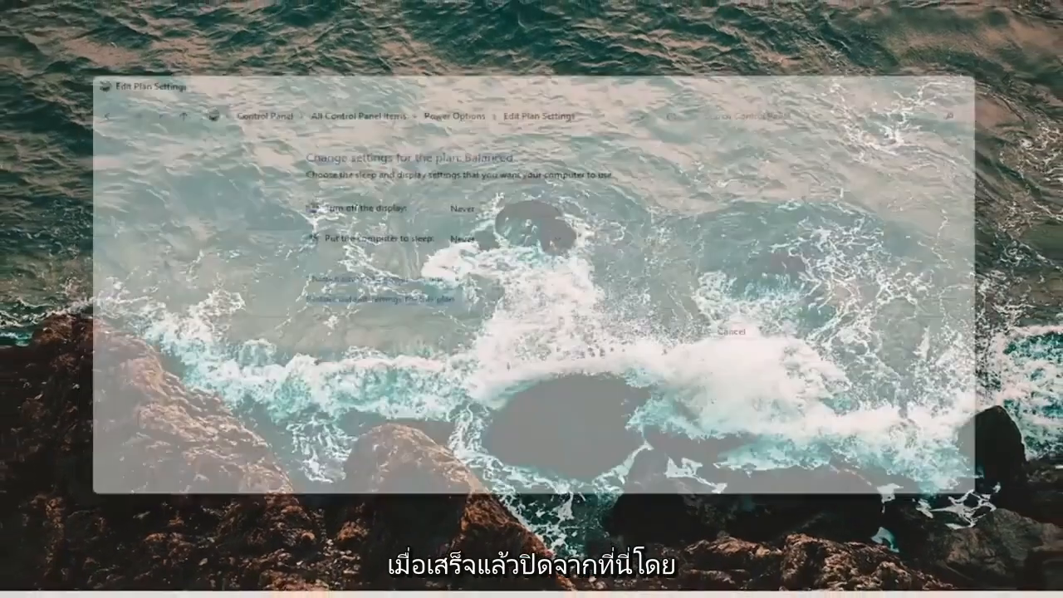
Search 'cmd' and run Command Prompt as administrator, accepting the UAC prompt.
left_click(468, 581)
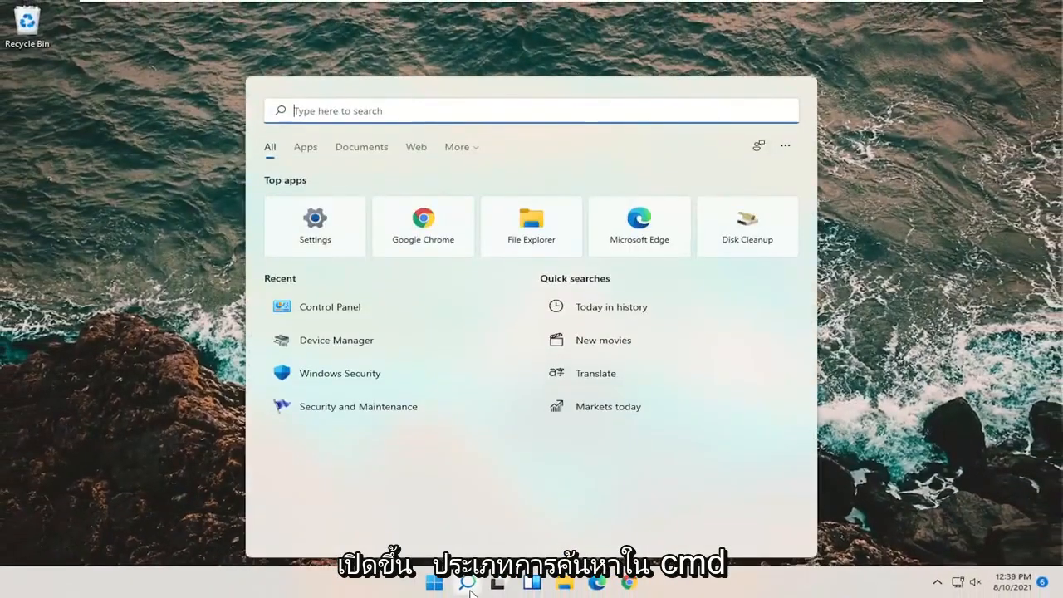
type("cmd")
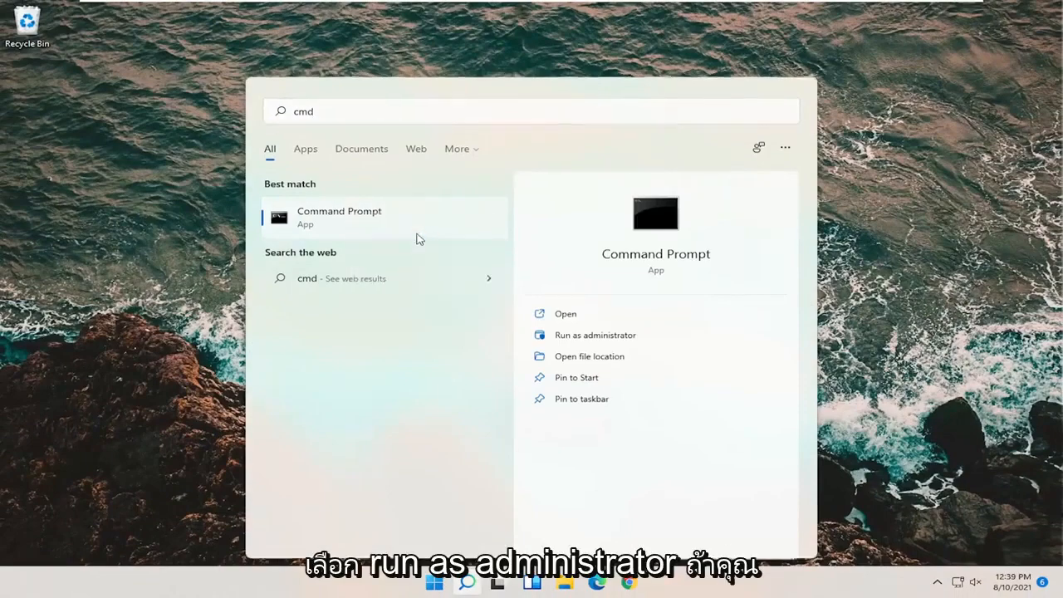
left_click(595, 335)
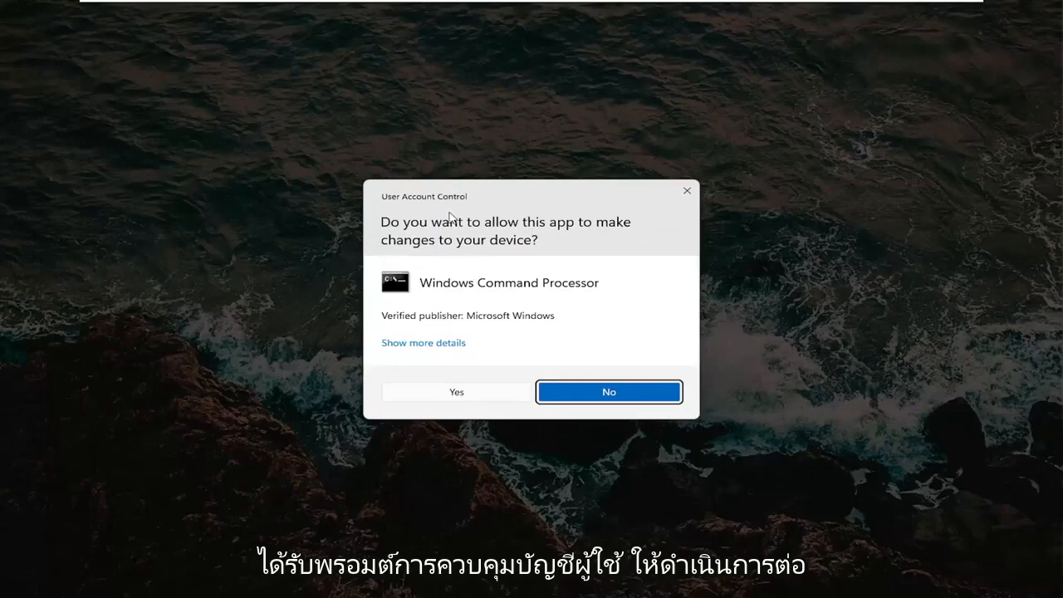
left_click(455, 391)
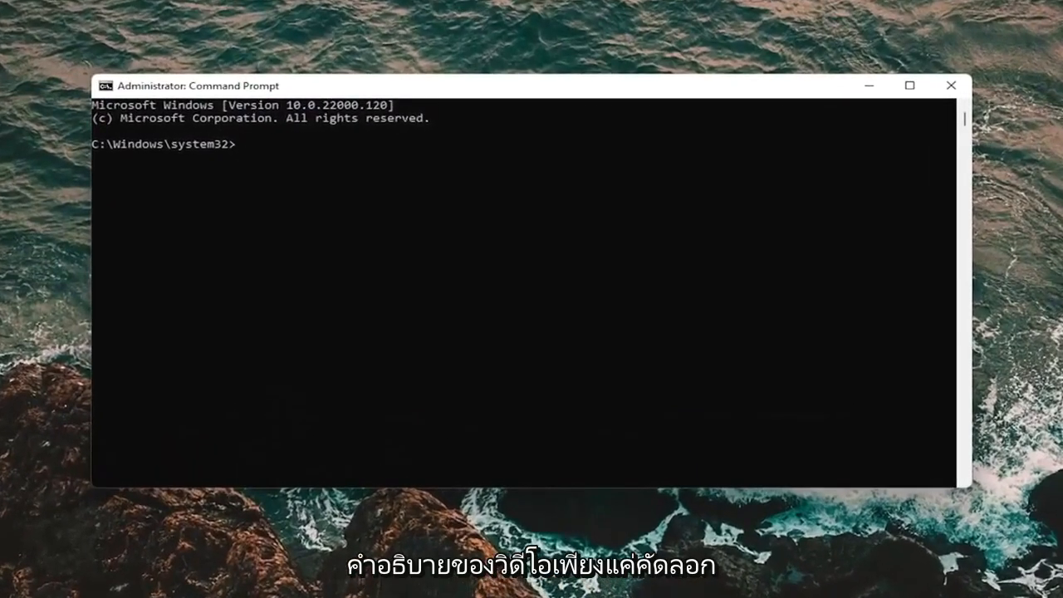
mouse_move(547, 116)
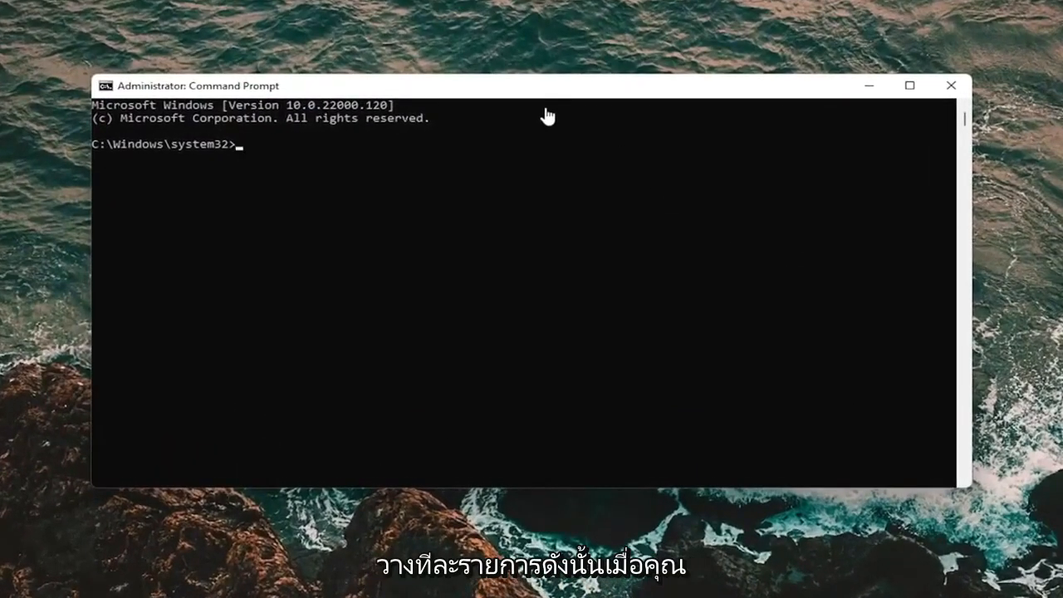
mouse_move(581, 92)
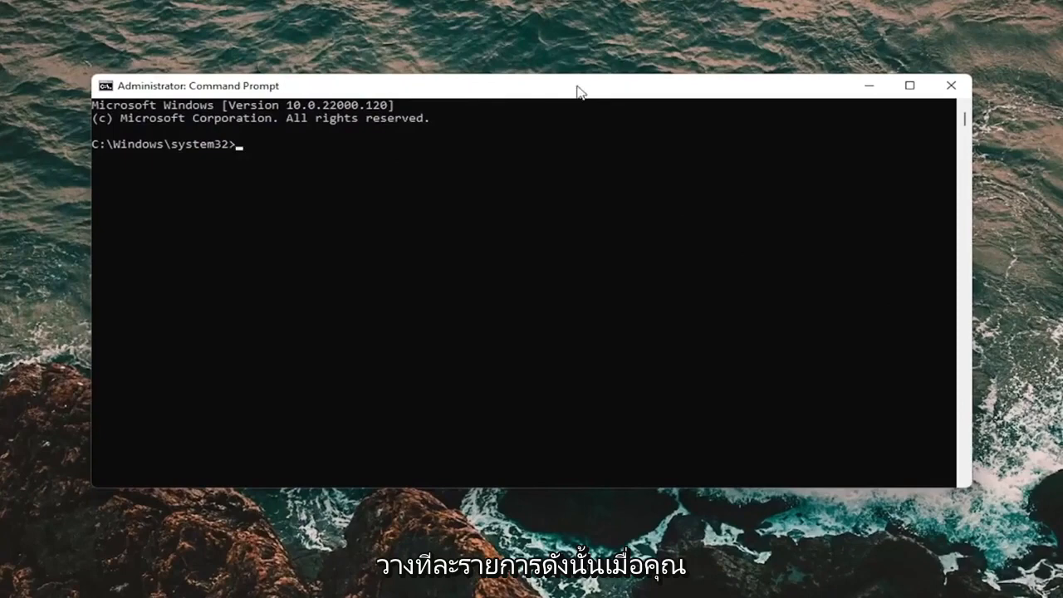
mouse_move(571, 89)
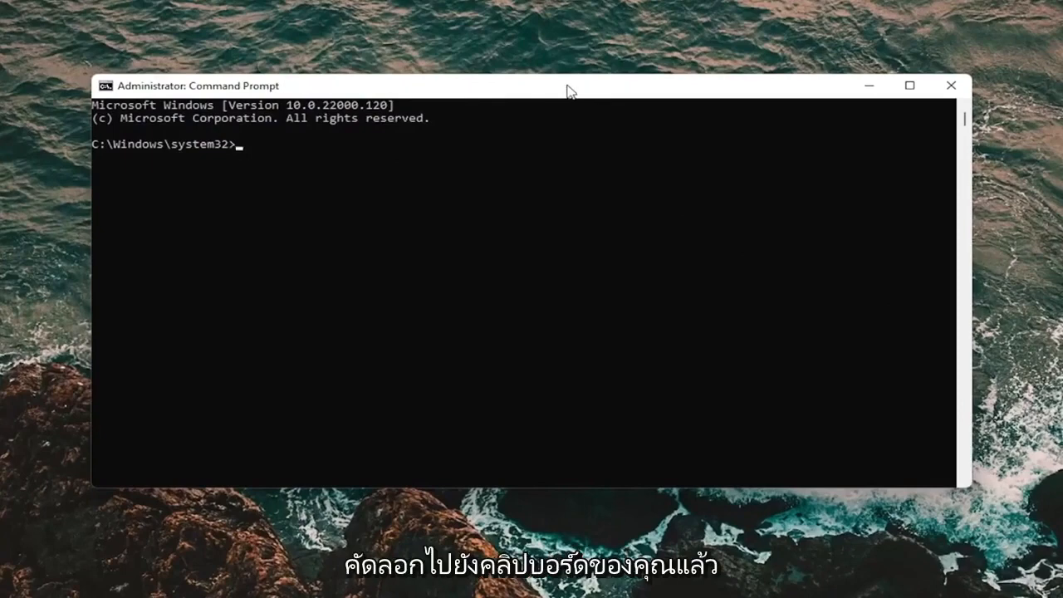
mouse_move(512, 90)
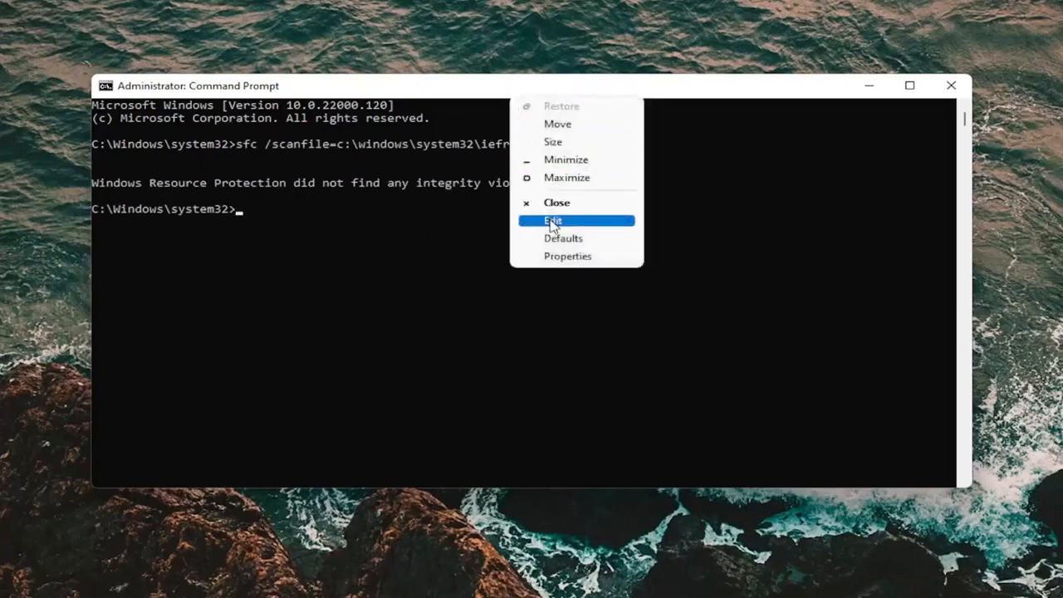
After sfc /scanfile on ieframe.dll reports no violations, open the console's title-bar Edit options.
left_click(552, 219)
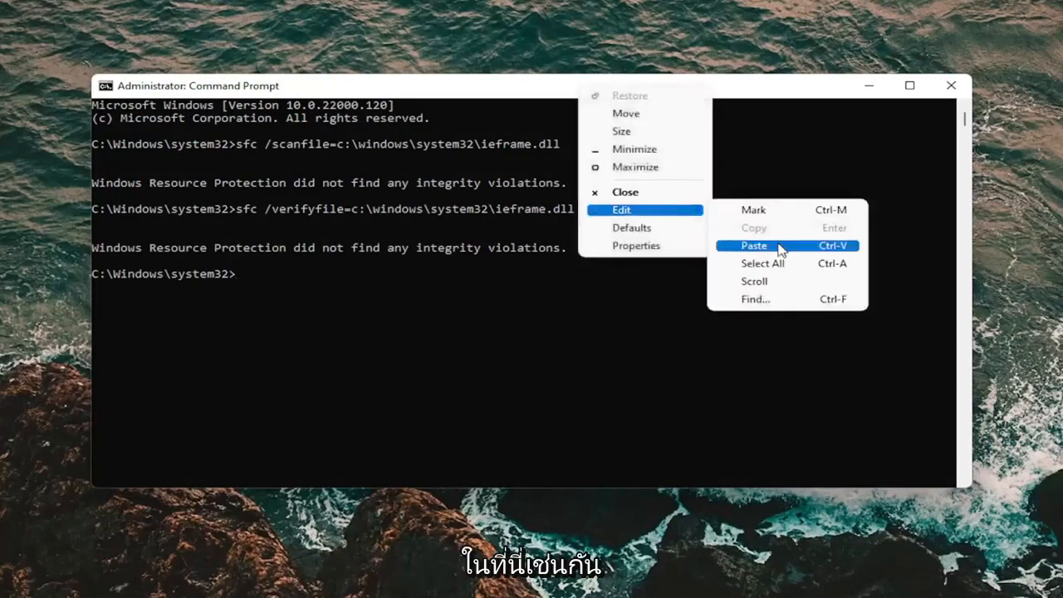
Paste and run sfc /verifyfile for ieframe.dll, then sfc /scannow, both finding no violations.
left_click(753, 245)
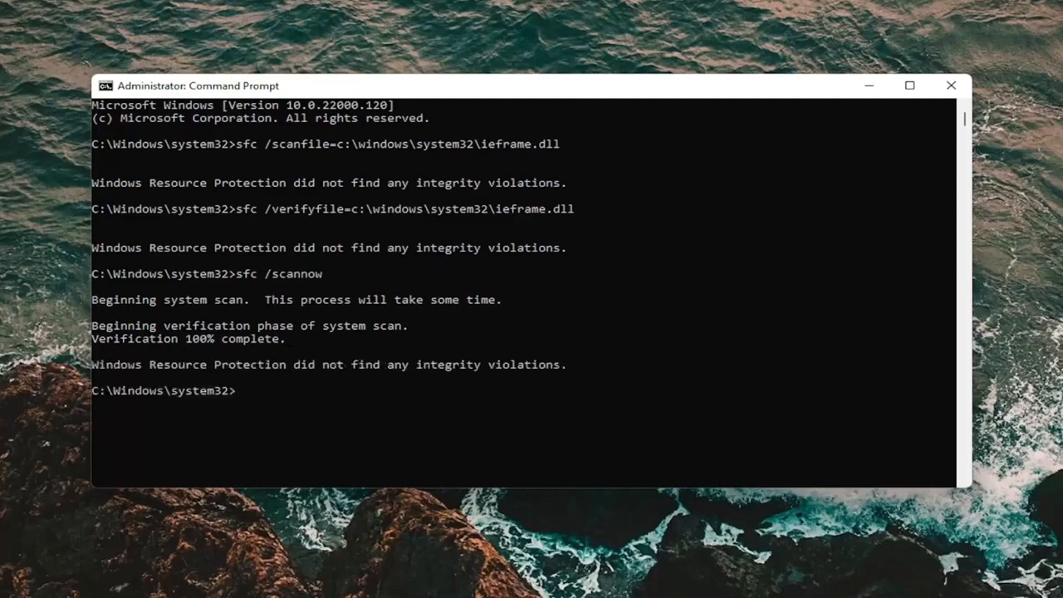
mouse_move(827, 181)
type("chkdsk")
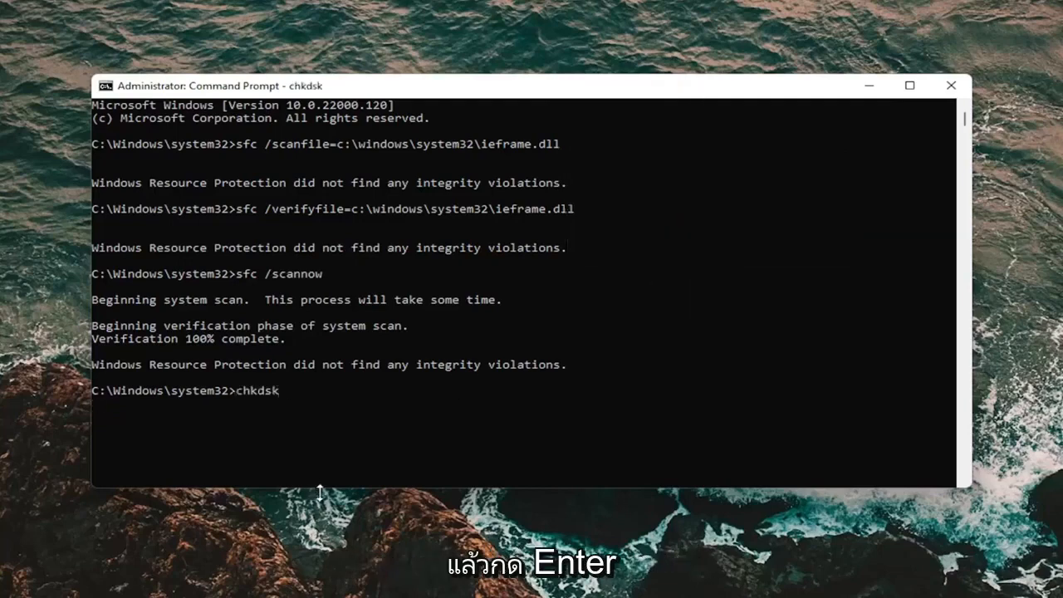
Run chkdsk and wait until it reports no file system problems.
key("Return")
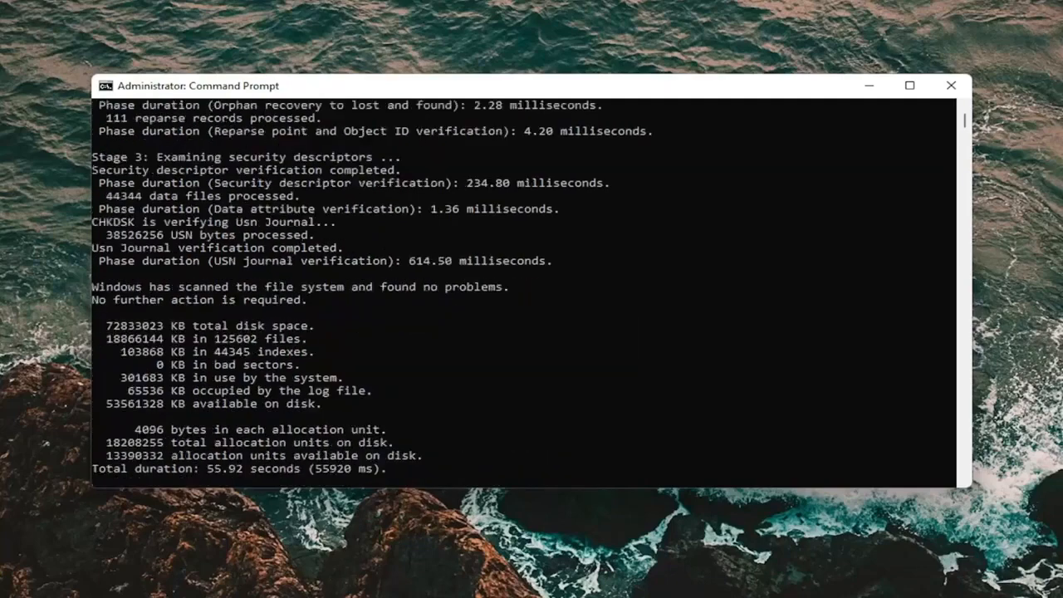
Restart the PC from the Start button's right-click menu.
scroll("down", 3)
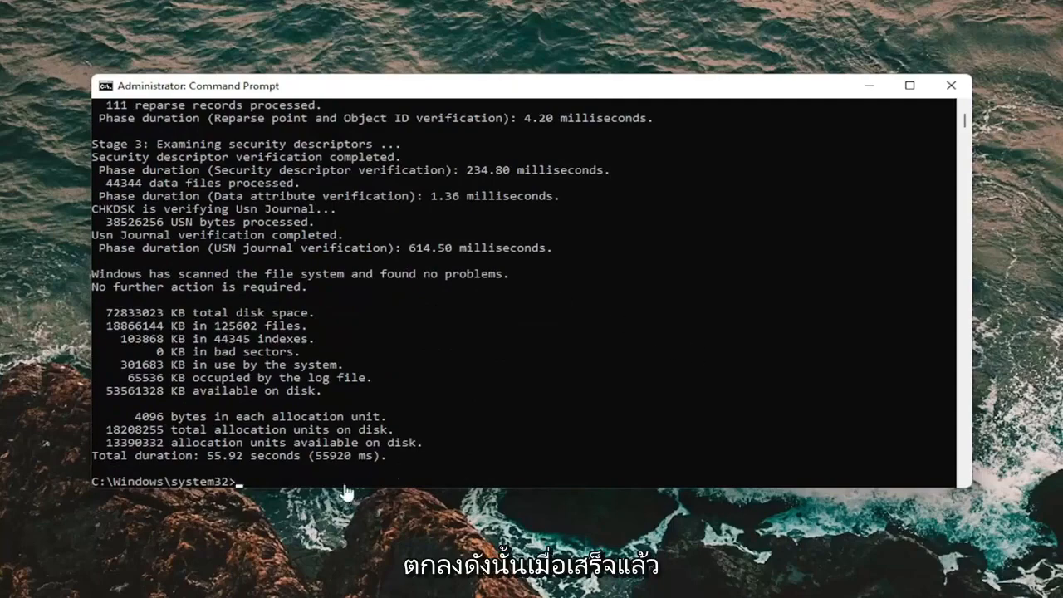
right_click(433, 582)
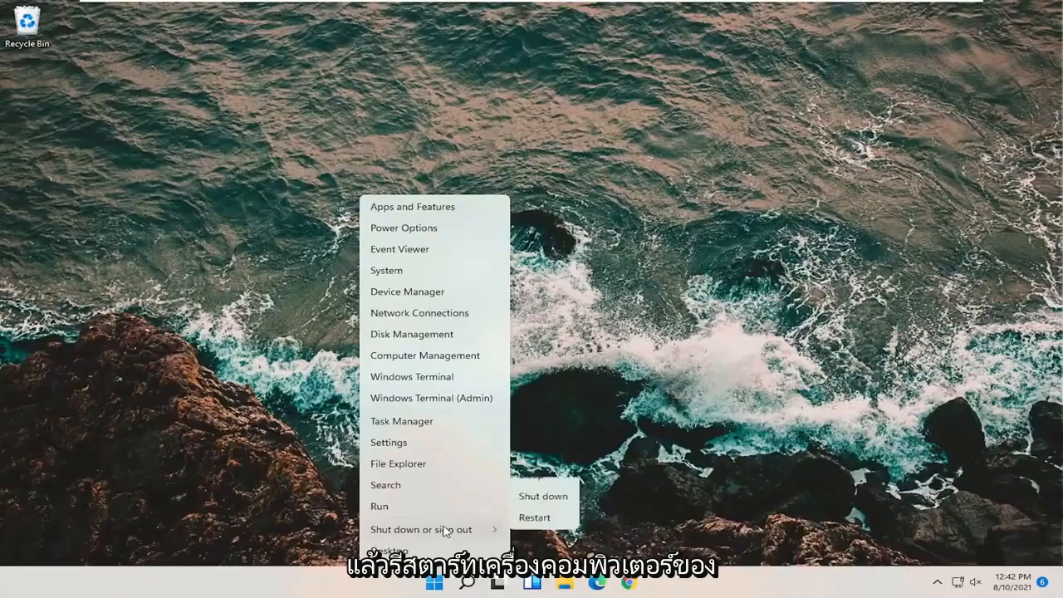
left_click(533, 516)
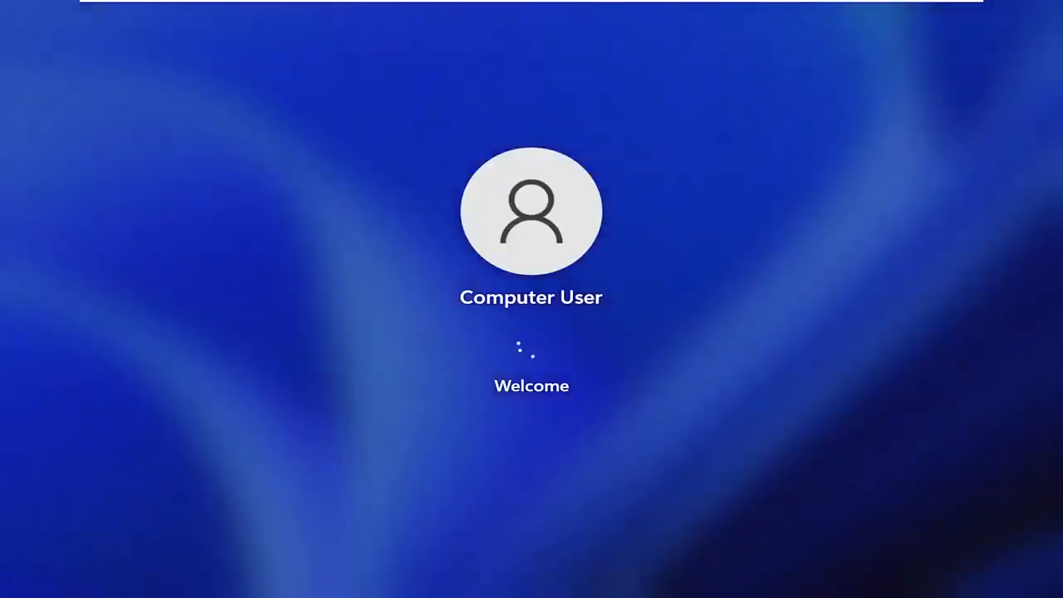